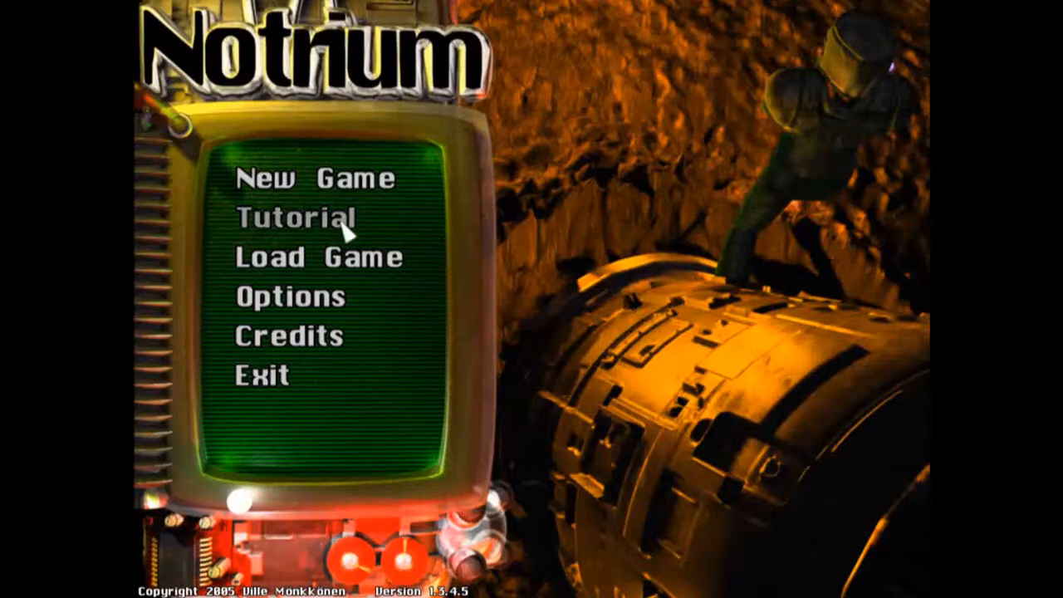
- Start the basic training tutorial from the main menu
click(294, 219)
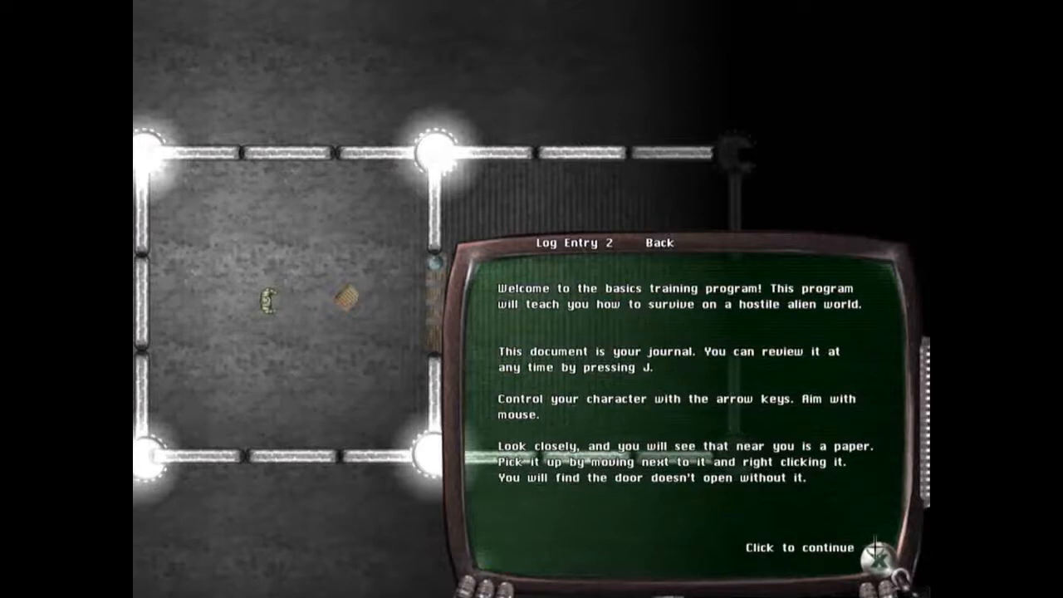
- Dismiss the welcome journal entry and pick up the piece of paper
click(798, 547)
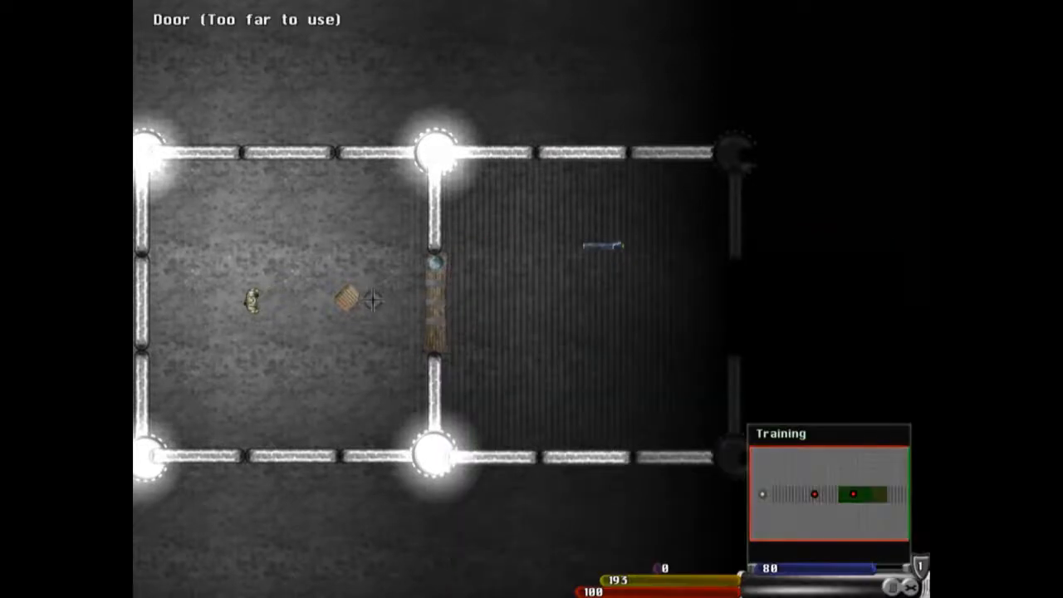
right_click(345, 299)
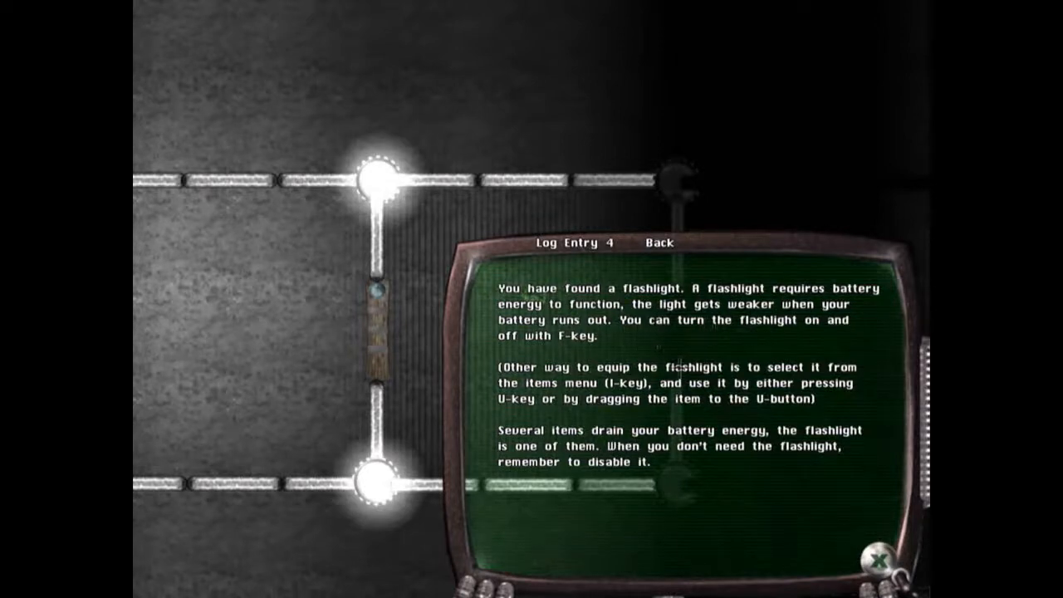
mouse_move(757, 459)
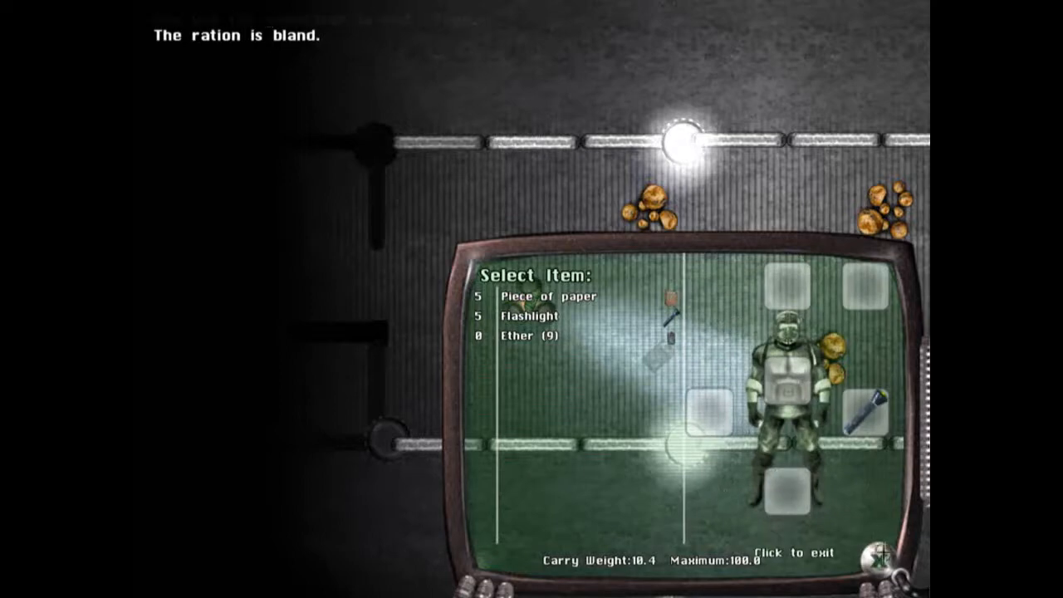
- Leave the inventory, reach the grass room and pick up the healing plant
click(798, 552)
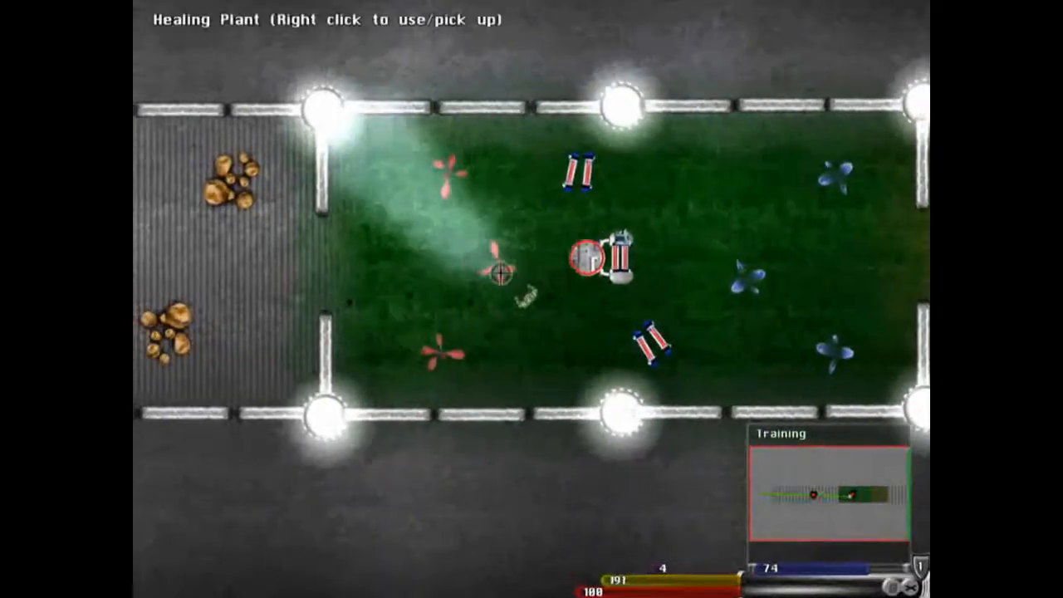
right_click(588, 254)
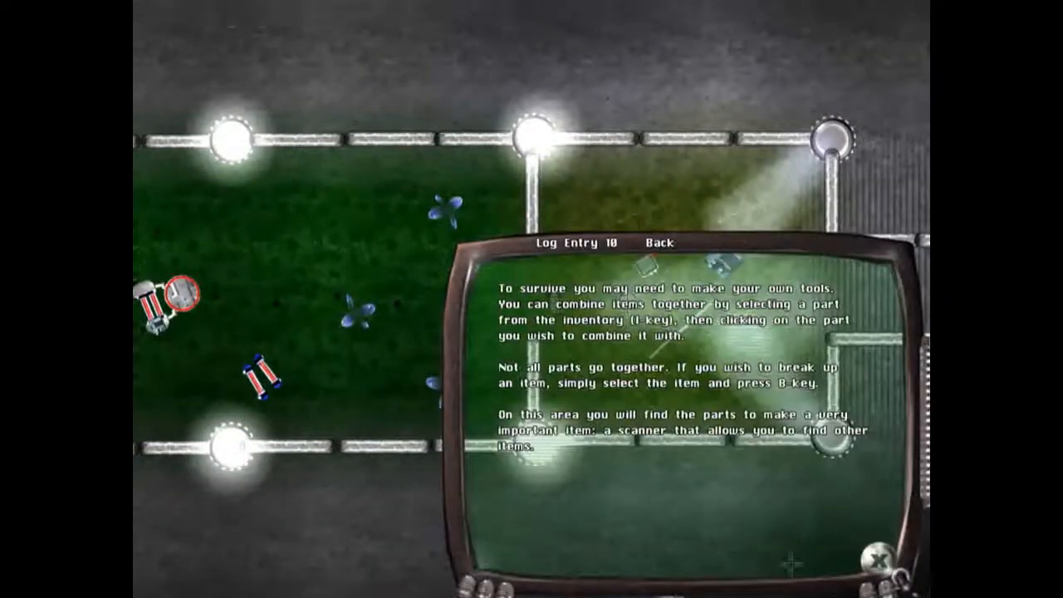
- Dismiss the combining and carry-weight entries, try combining the Subspace Radio, and cross the map edge
click(657, 242)
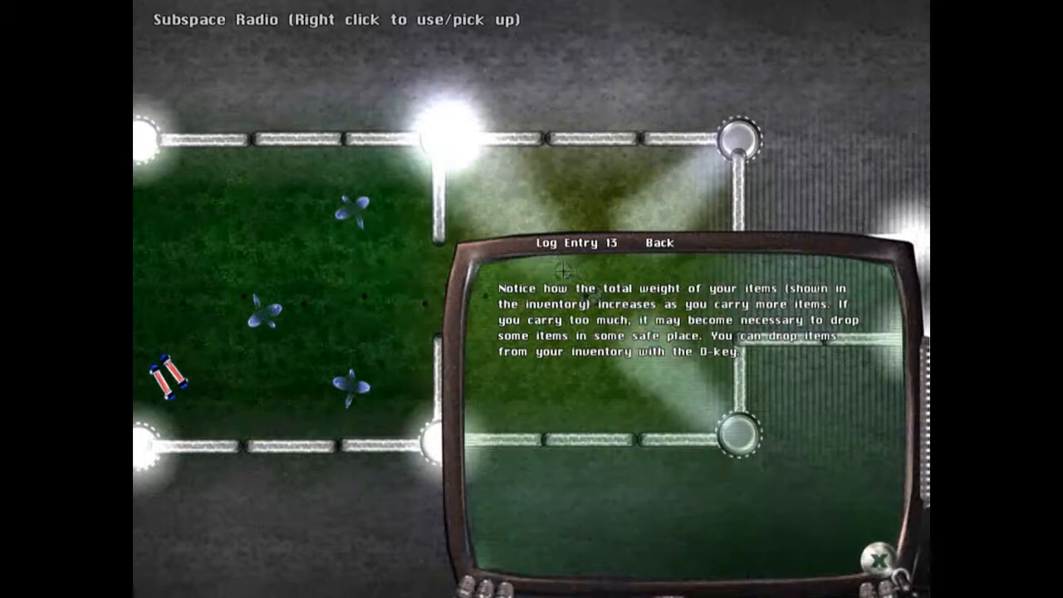
click(658, 242)
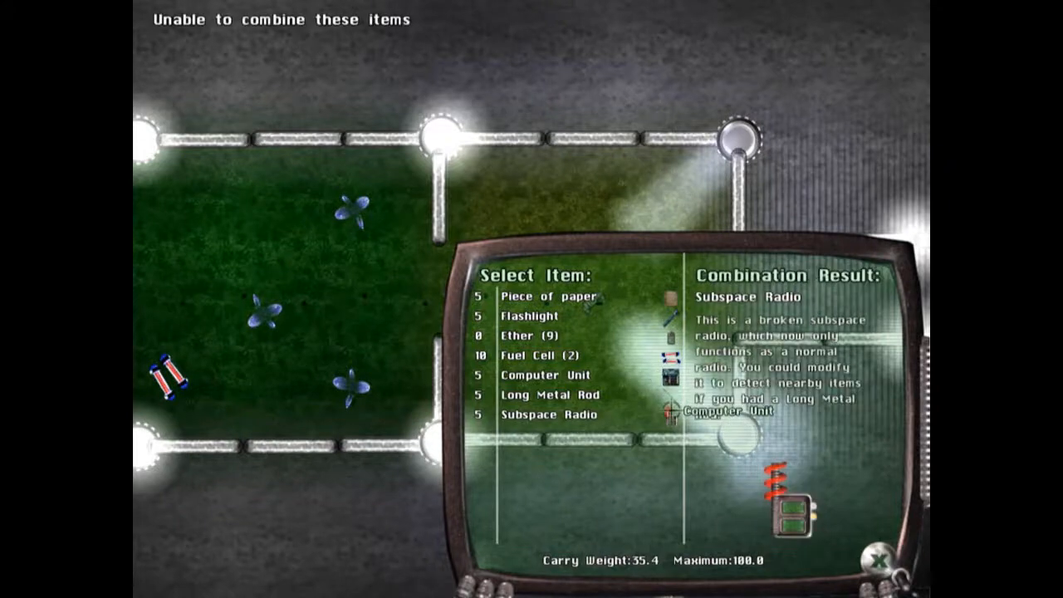
click(548, 375)
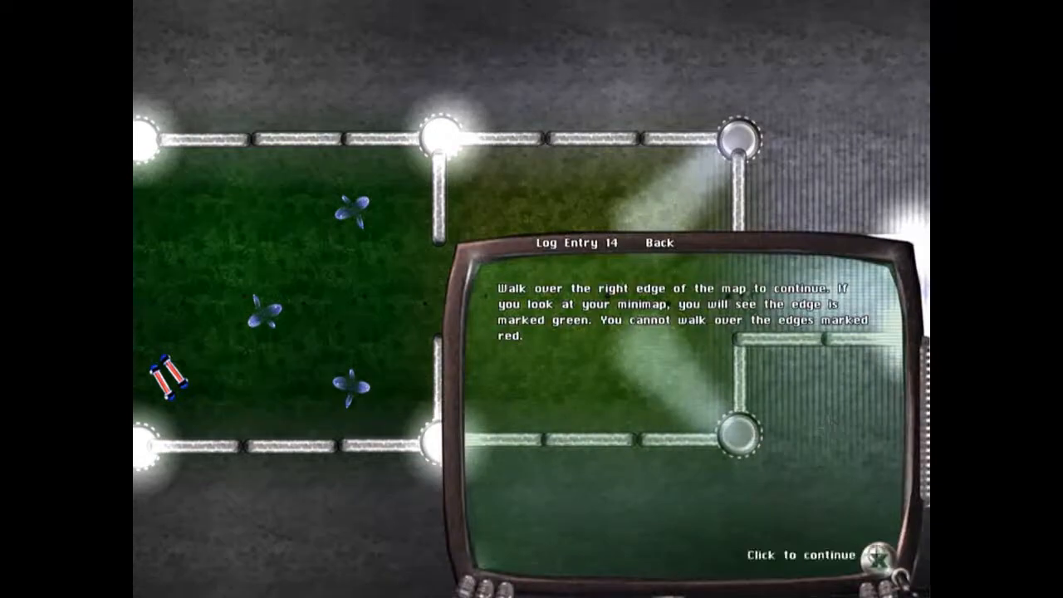
click(849, 557)
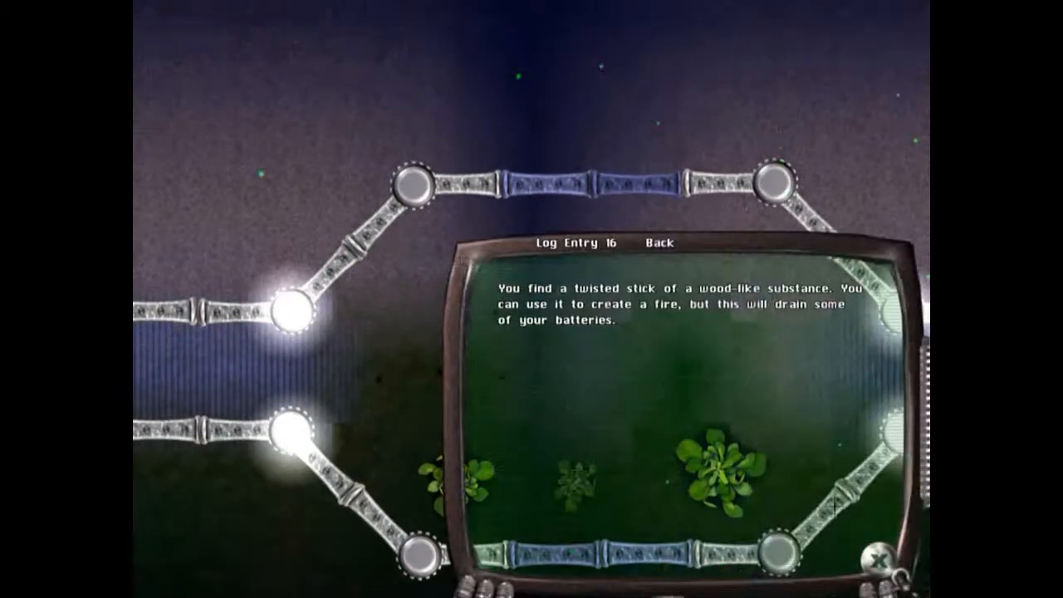
- Build the Laser Pistol in the inventory, then pick up the first-aid kit in Hostilities Training
click(655, 244)
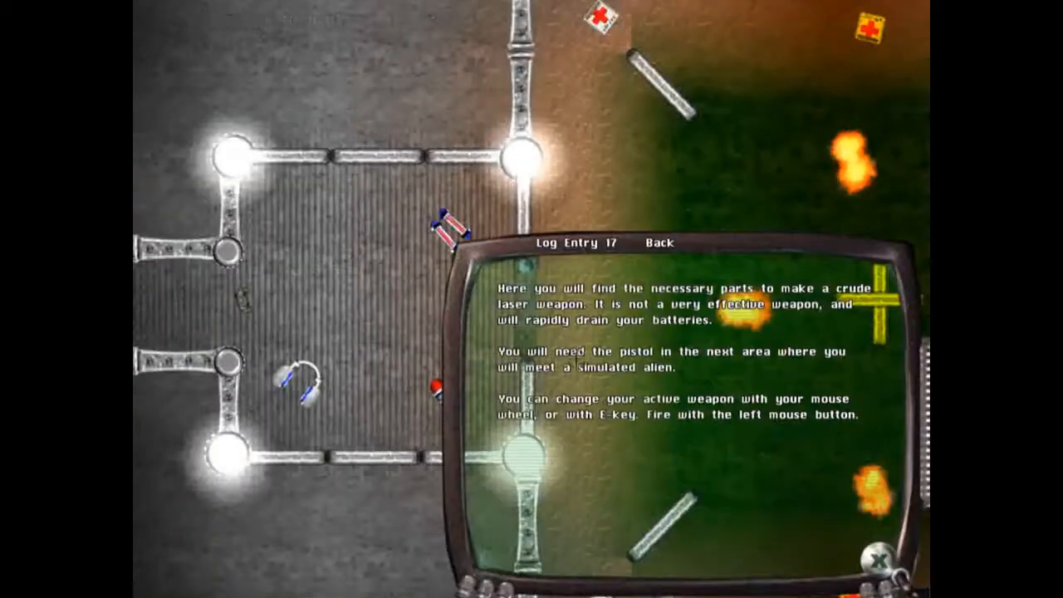
click(658, 241)
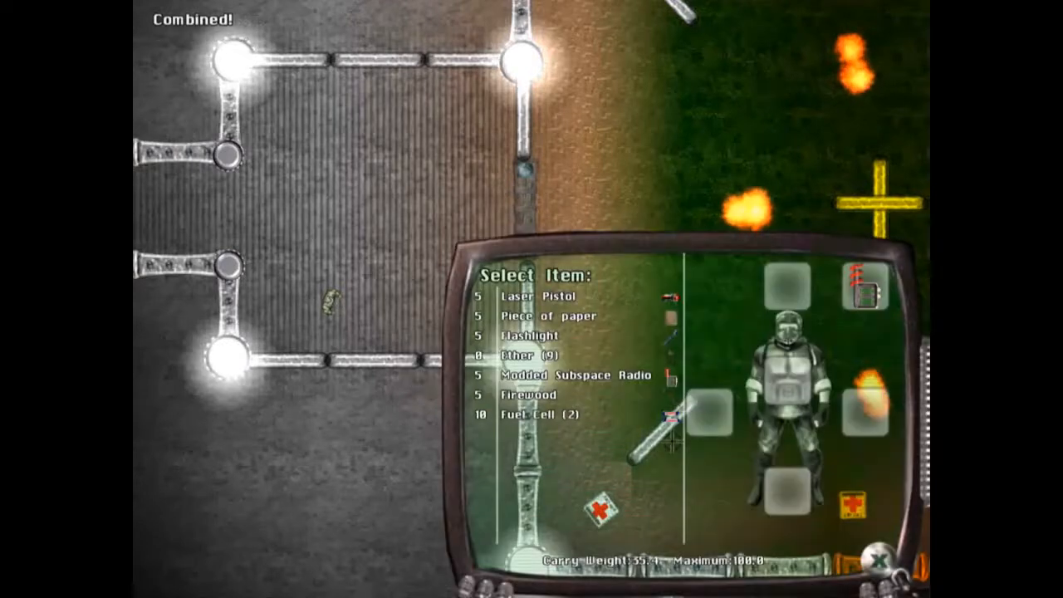
click(540, 296)
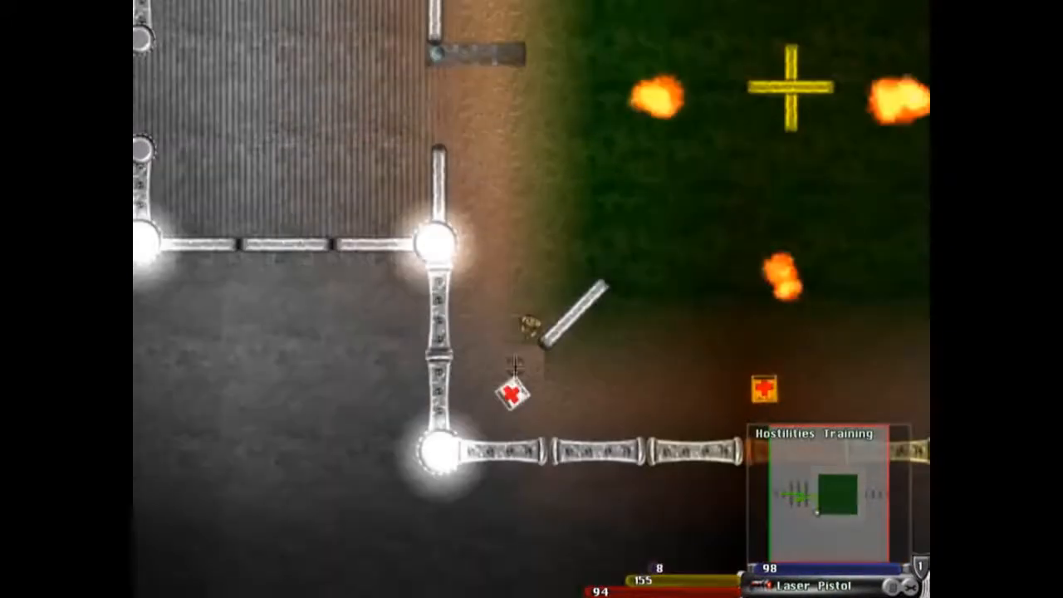
right_click(513, 394)
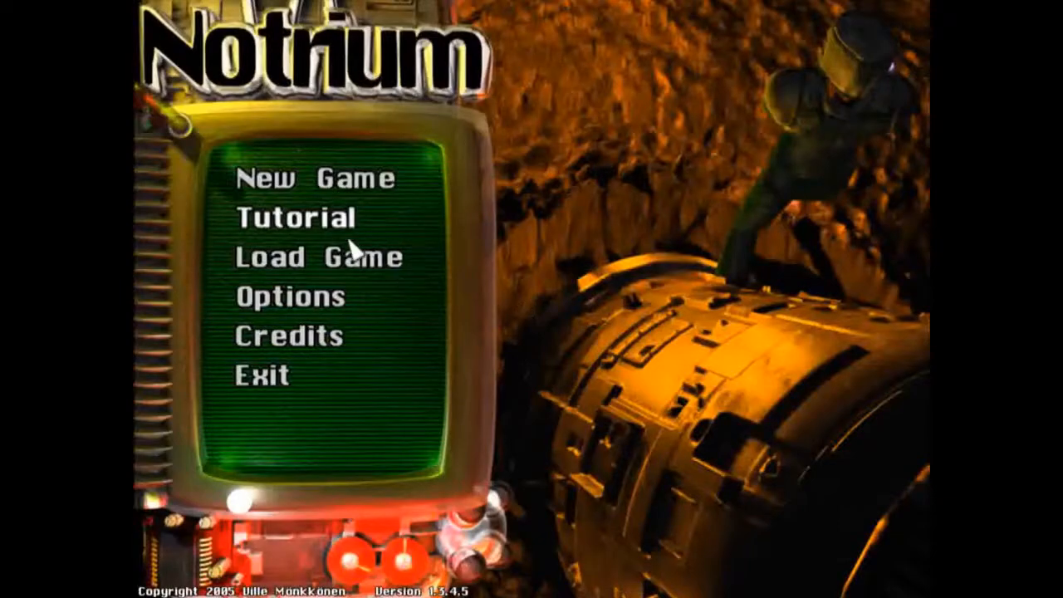
- Start the tutorial again from the main menu
click(294, 218)
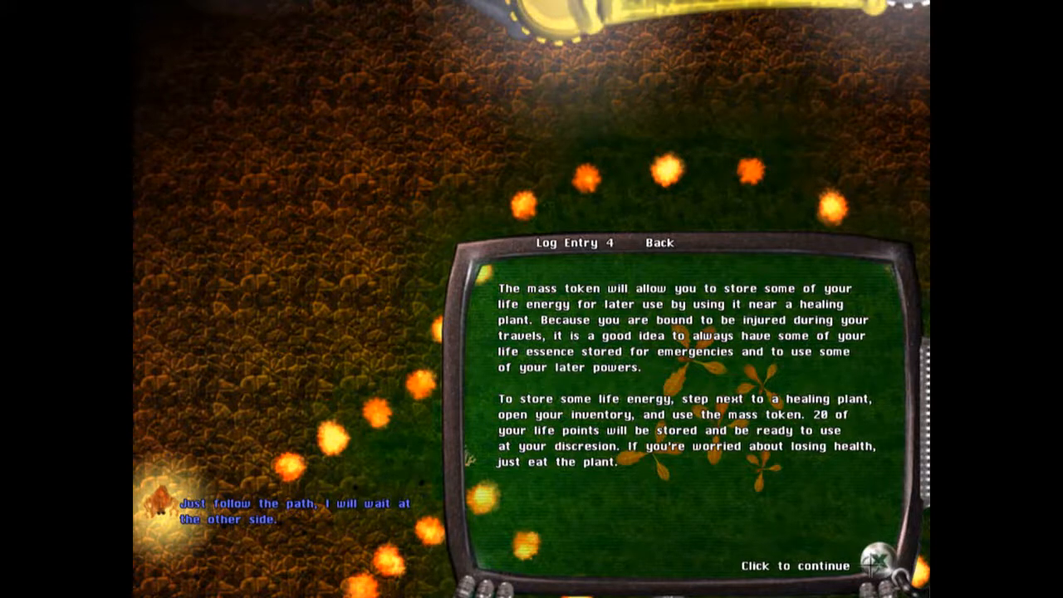
- Dismiss the mass token entry and use the mass token near the healing plant
click(796, 564)
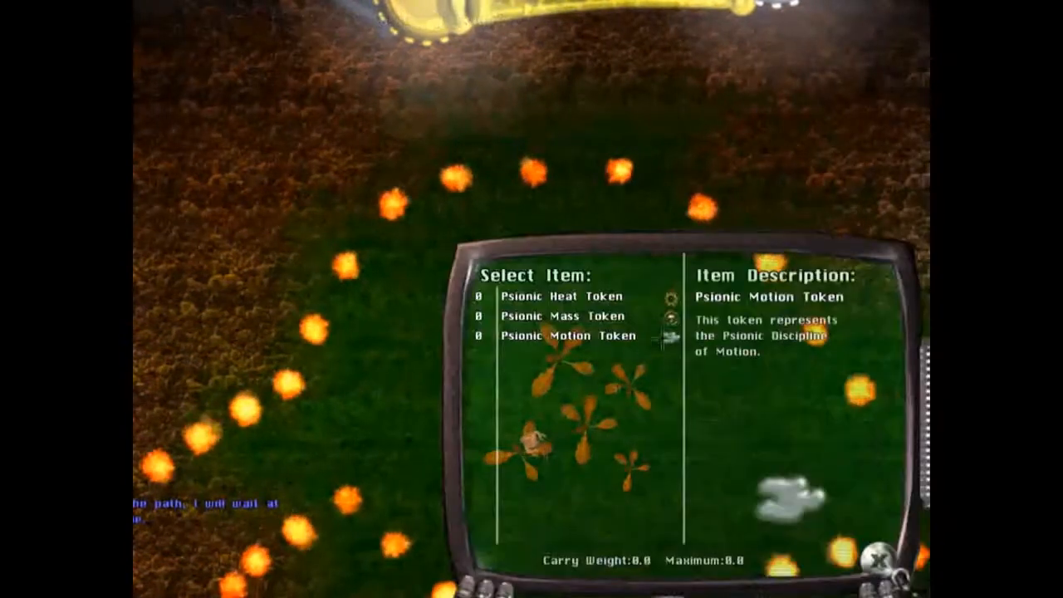
click(555, 316)
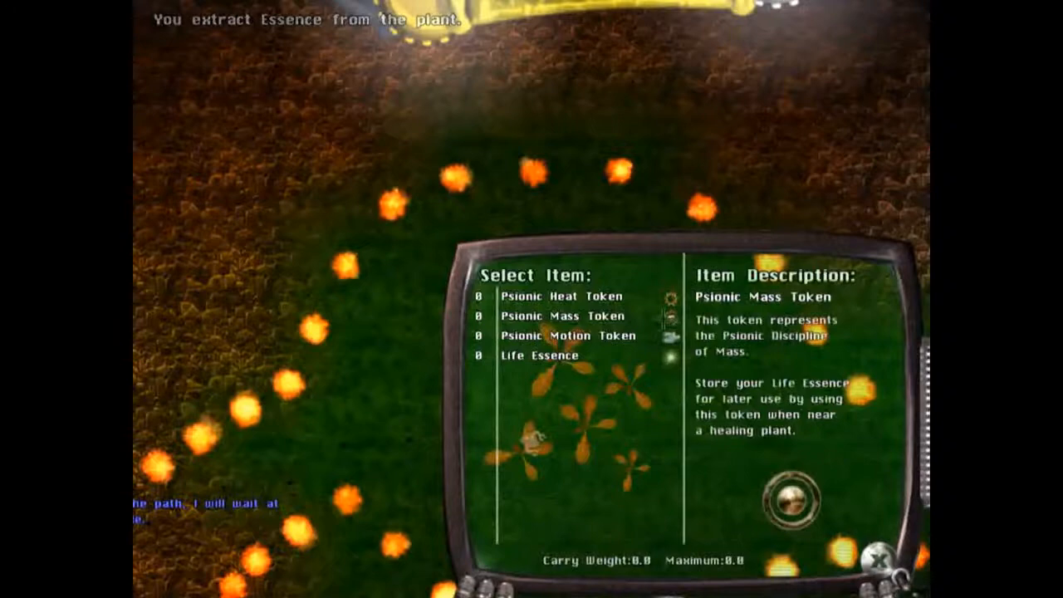
- Inspect the newly gained Life Essence, then use the heat token to warm up
click(545, 355)
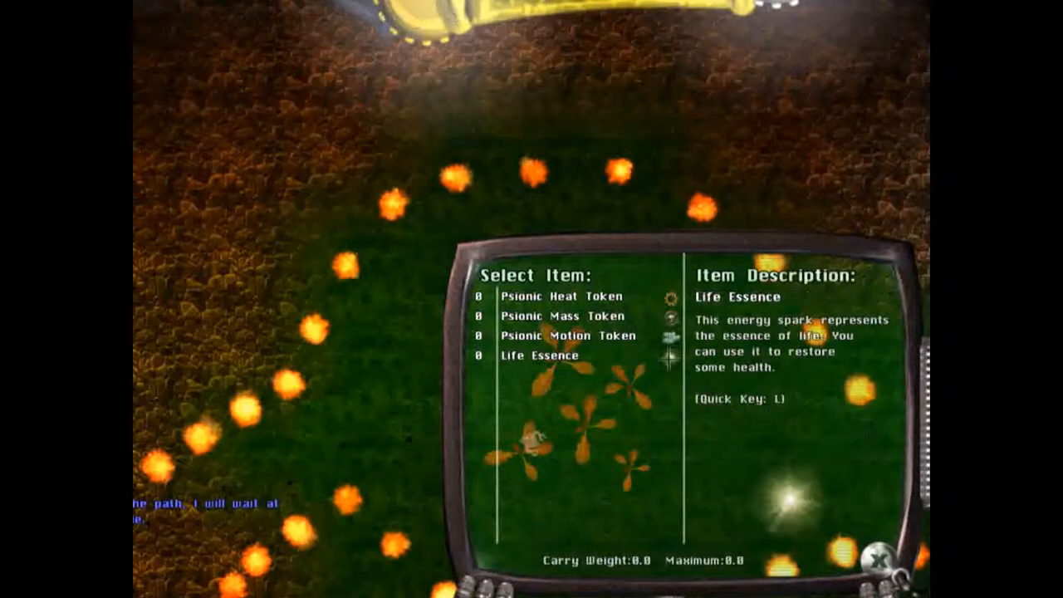
click(547, 354)
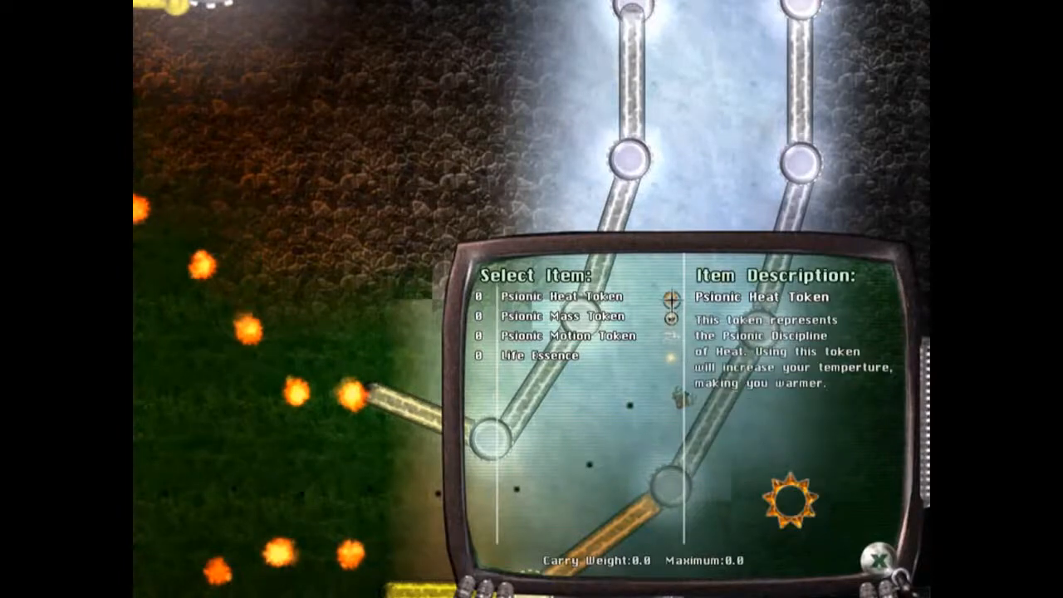
click(558, 297)
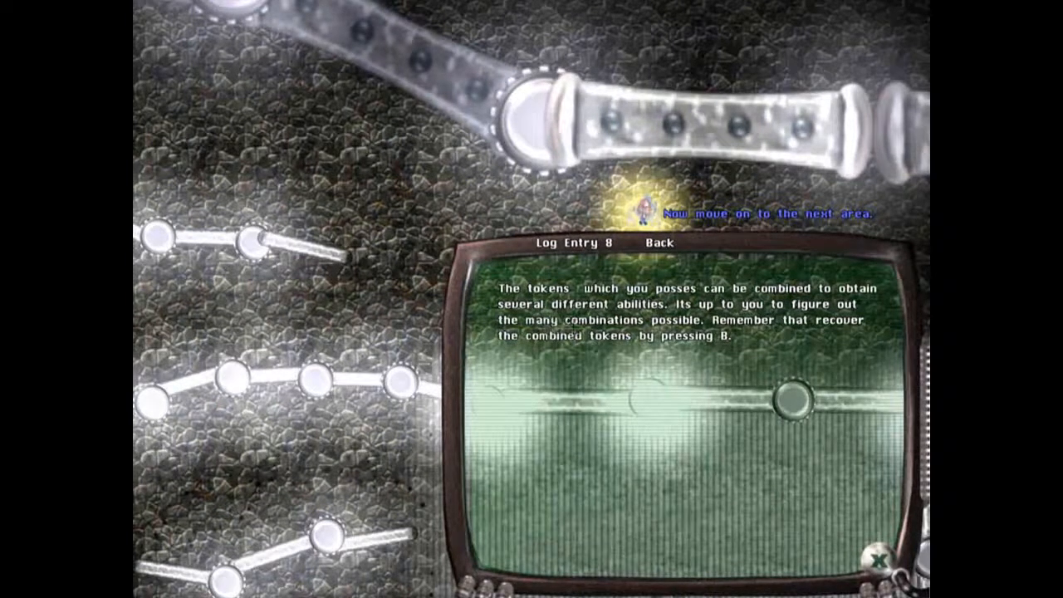
mouse_move(843, 416)
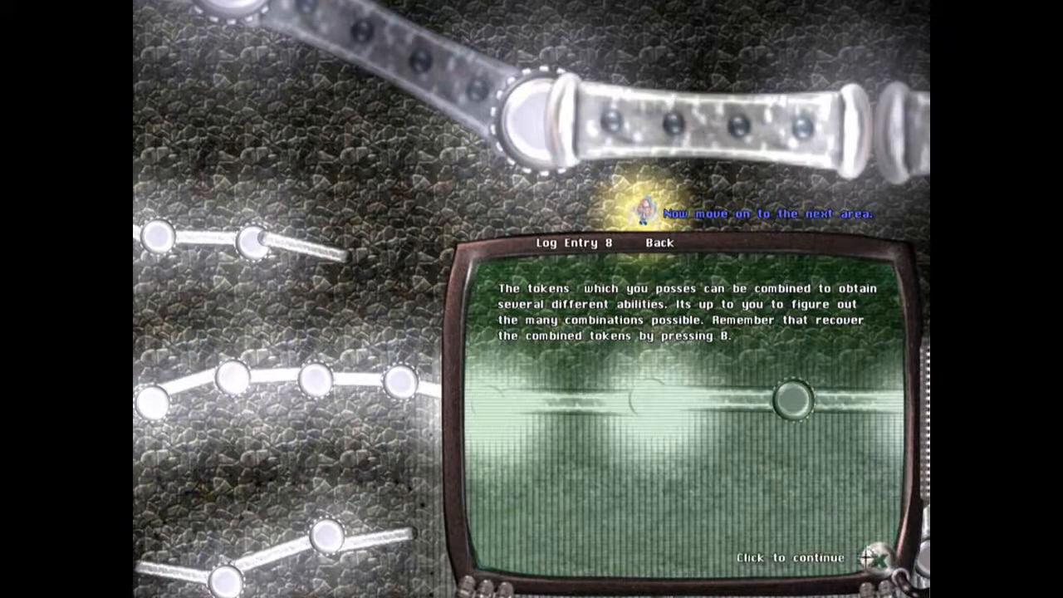
- Dismiss the combining-tokens entry and head to the water
click(783, 557)
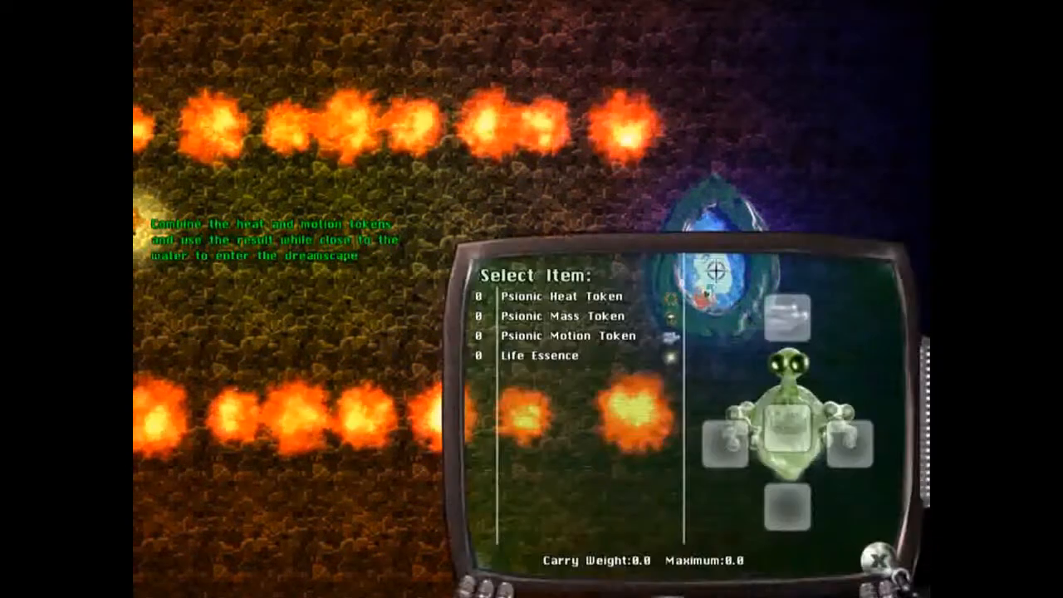
- Combine the heat and motion tokens to enter the dreamscape
click(563, 316)
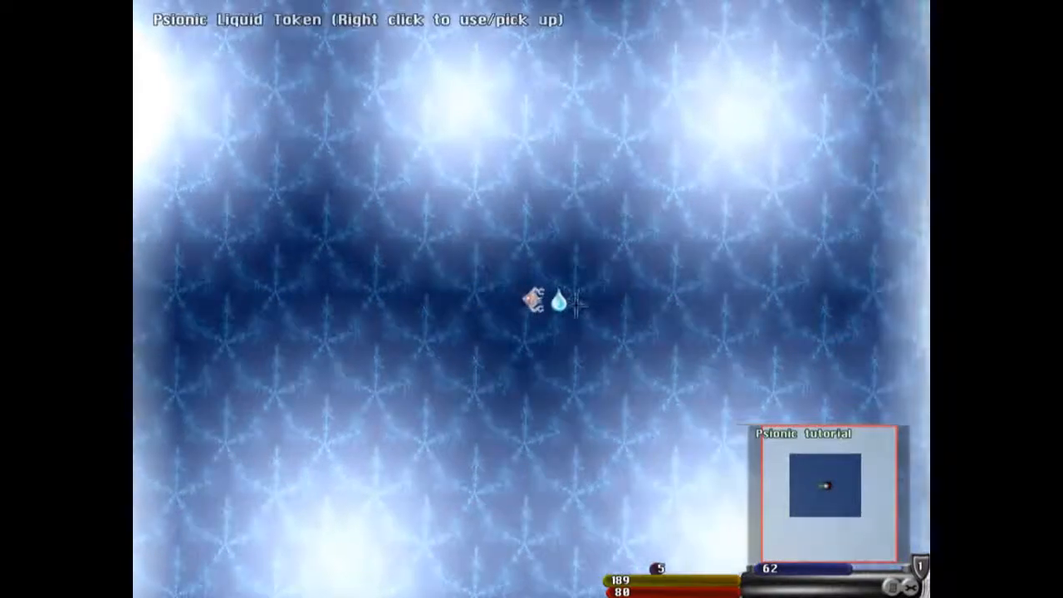
- Pick up the Psionic Liquid Token and dismiss Log Entry 10 to remain in the dreamscape
right_click(557, 303)
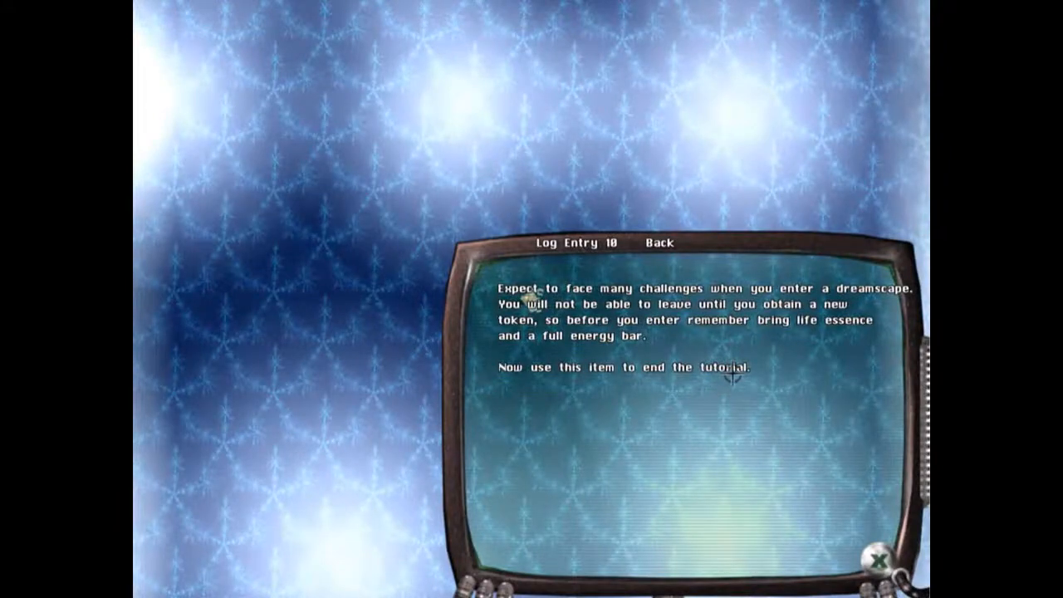
mouse_move(853, 425)
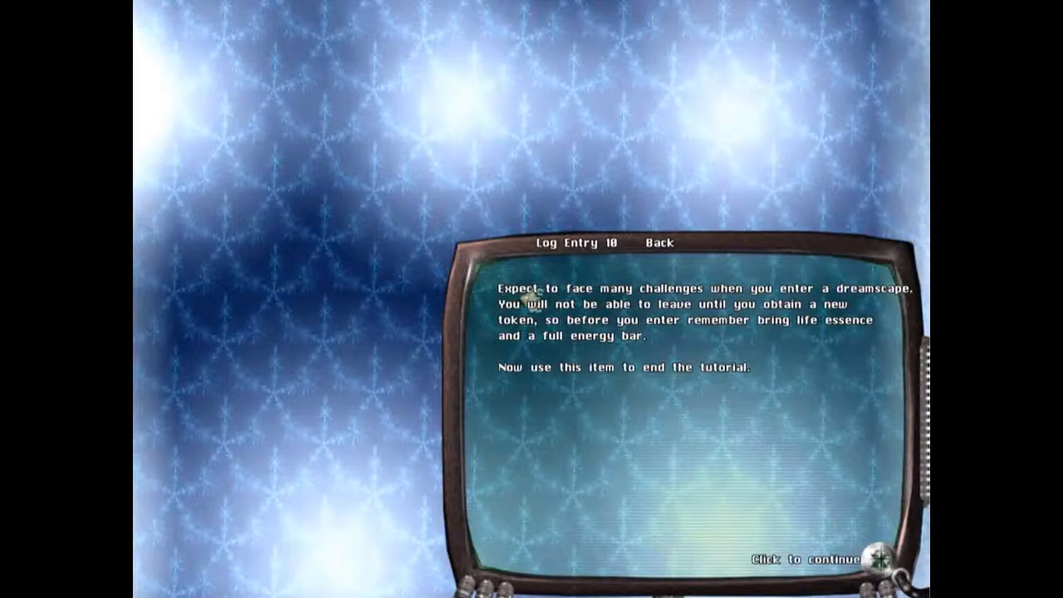
click(800, 558)
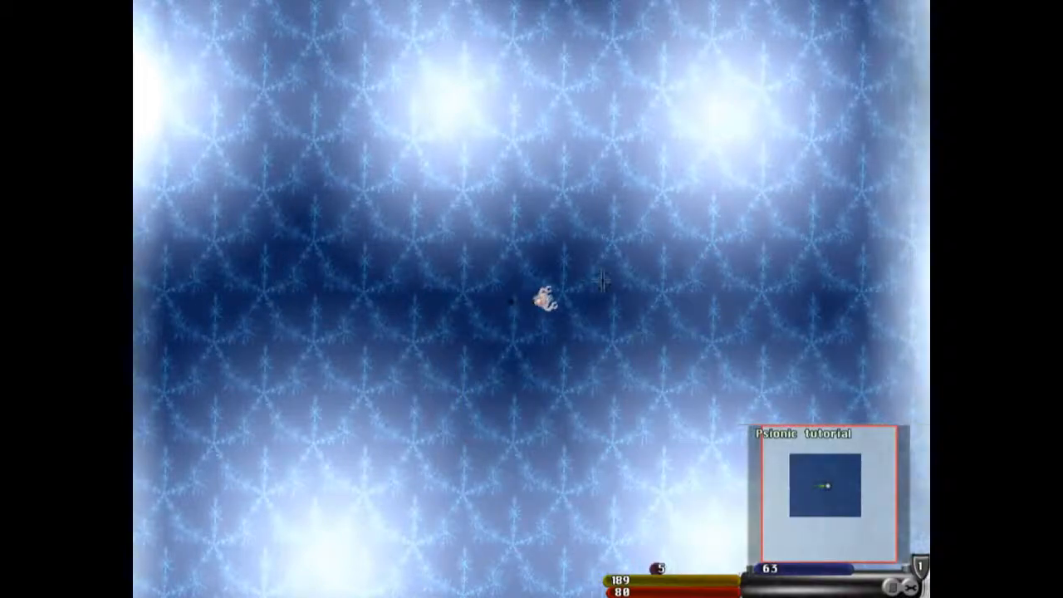